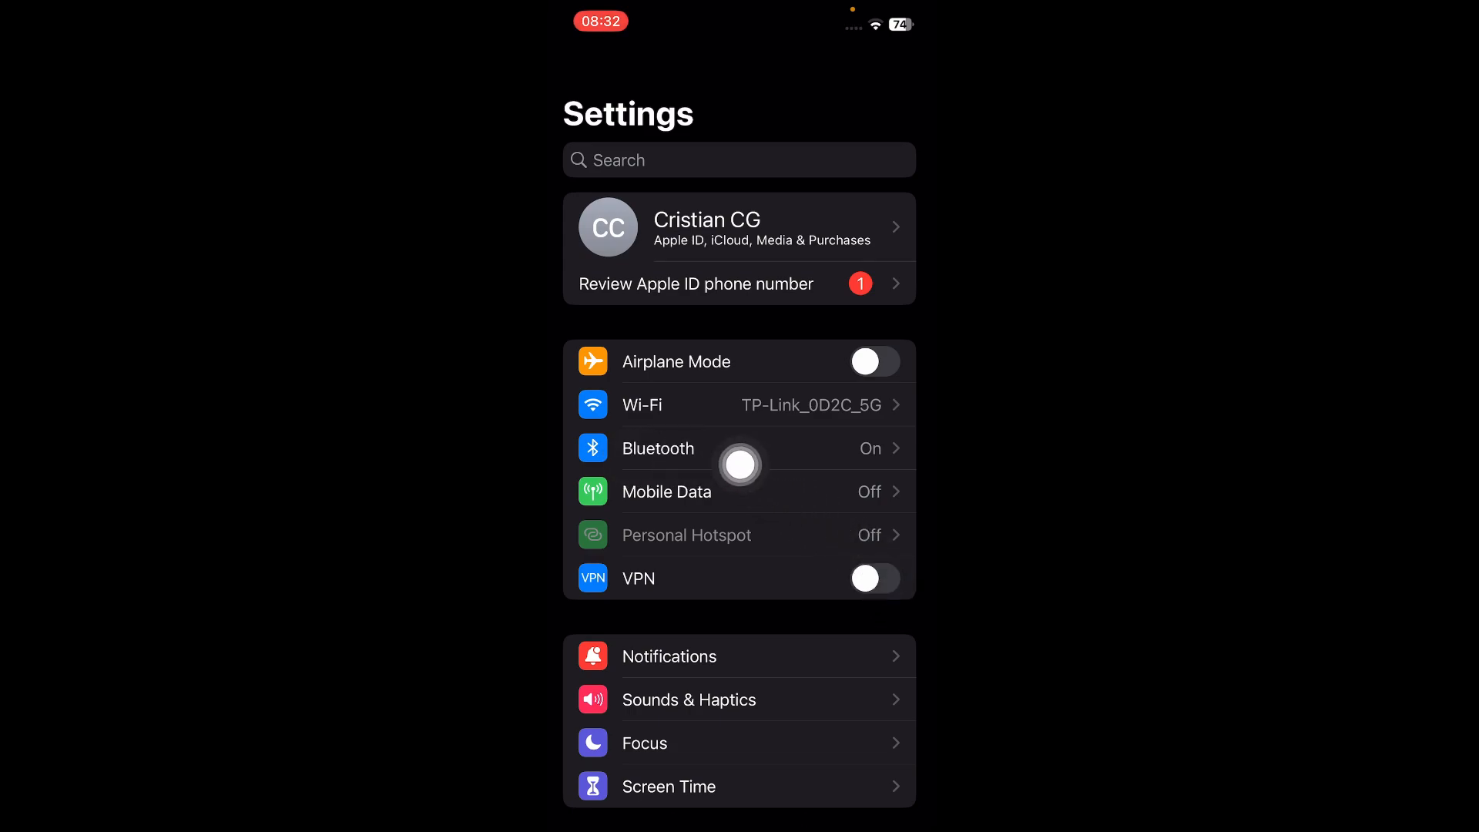
mouse_move(700, 506)
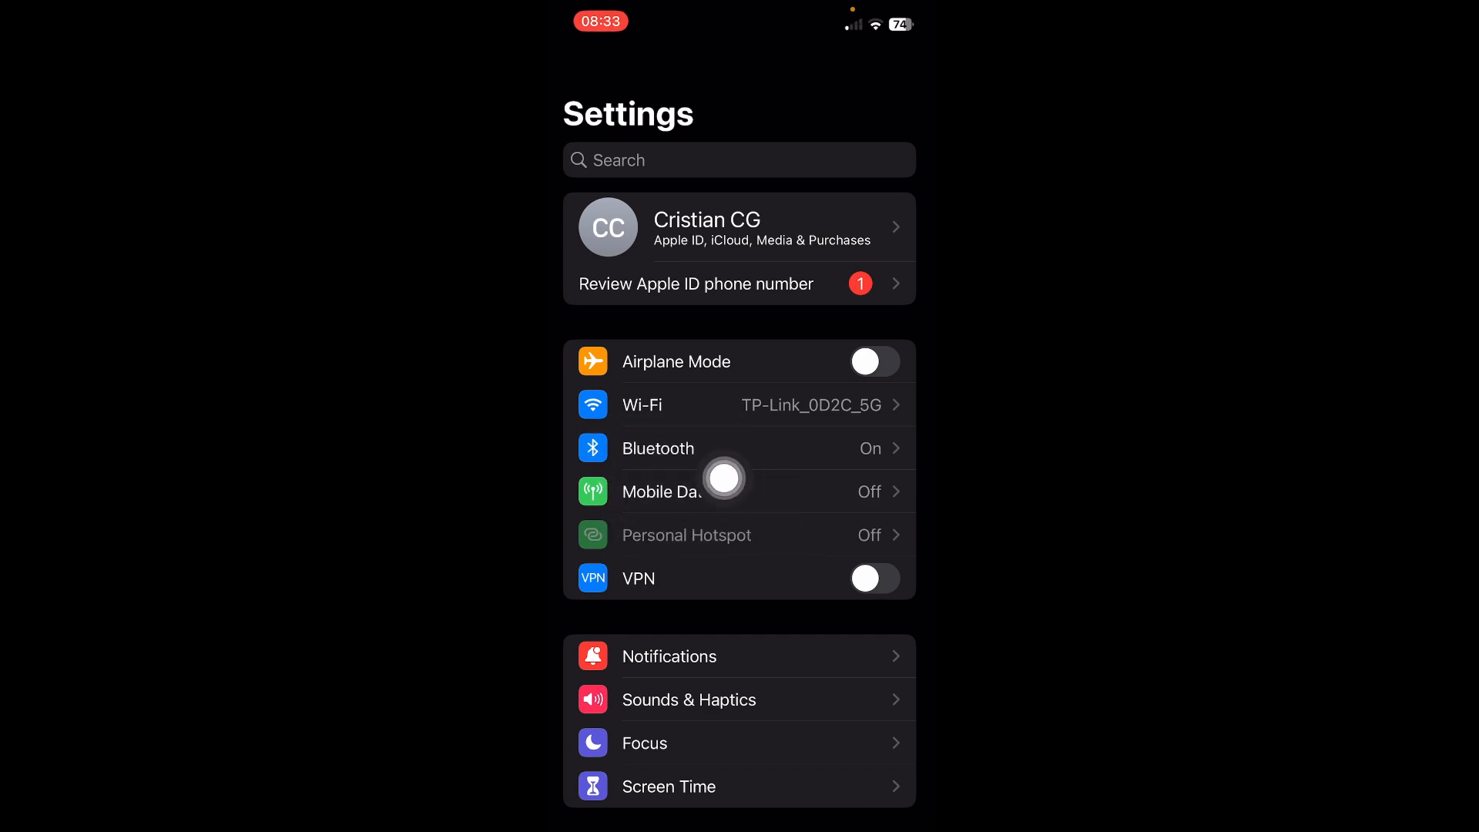
mouse_move(755, 577)
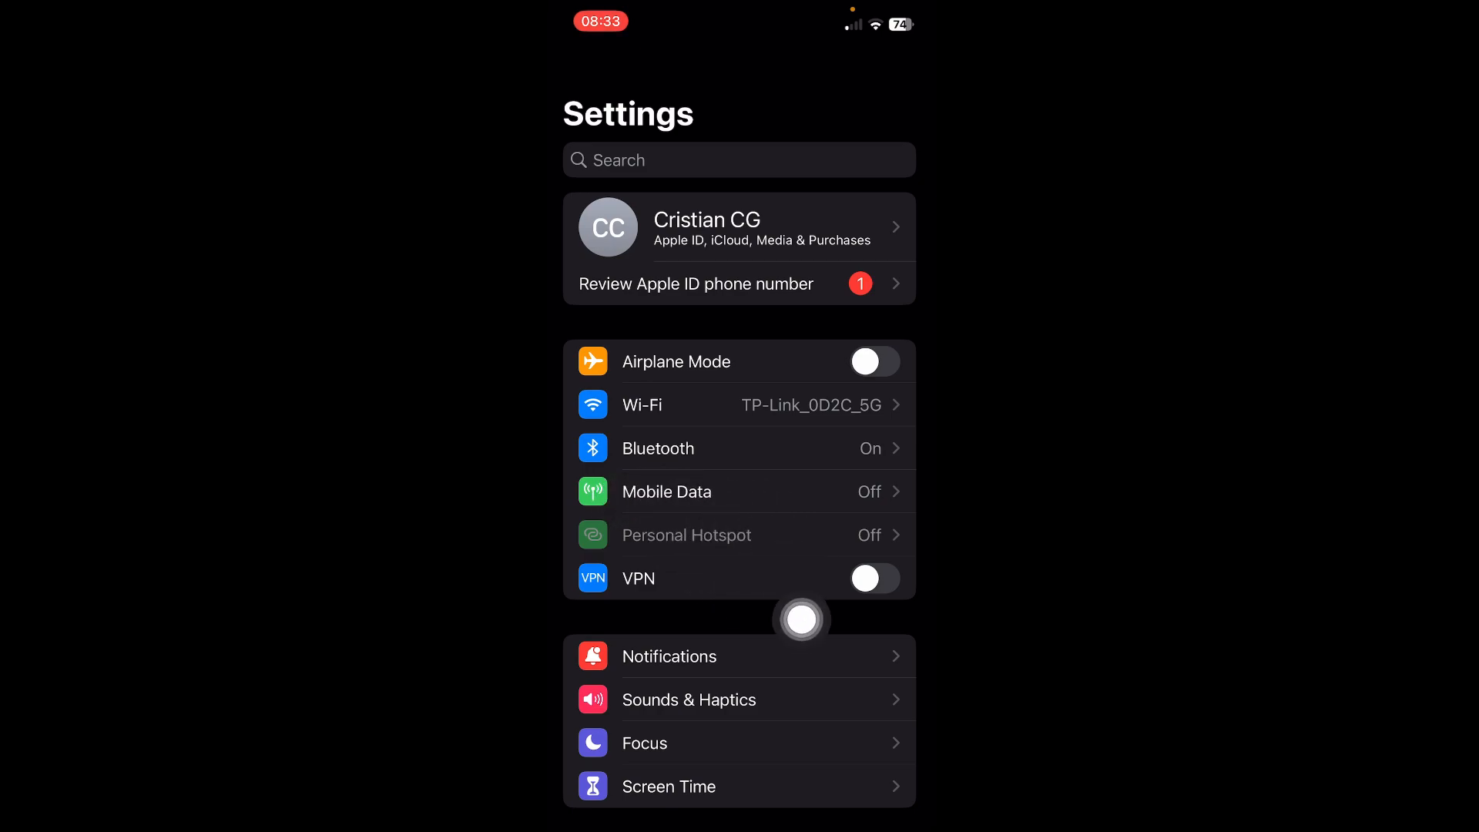
Step: Show the Mobile Data page listing Add eSIM, current-period data usage and roaming
left_click(665, 492)
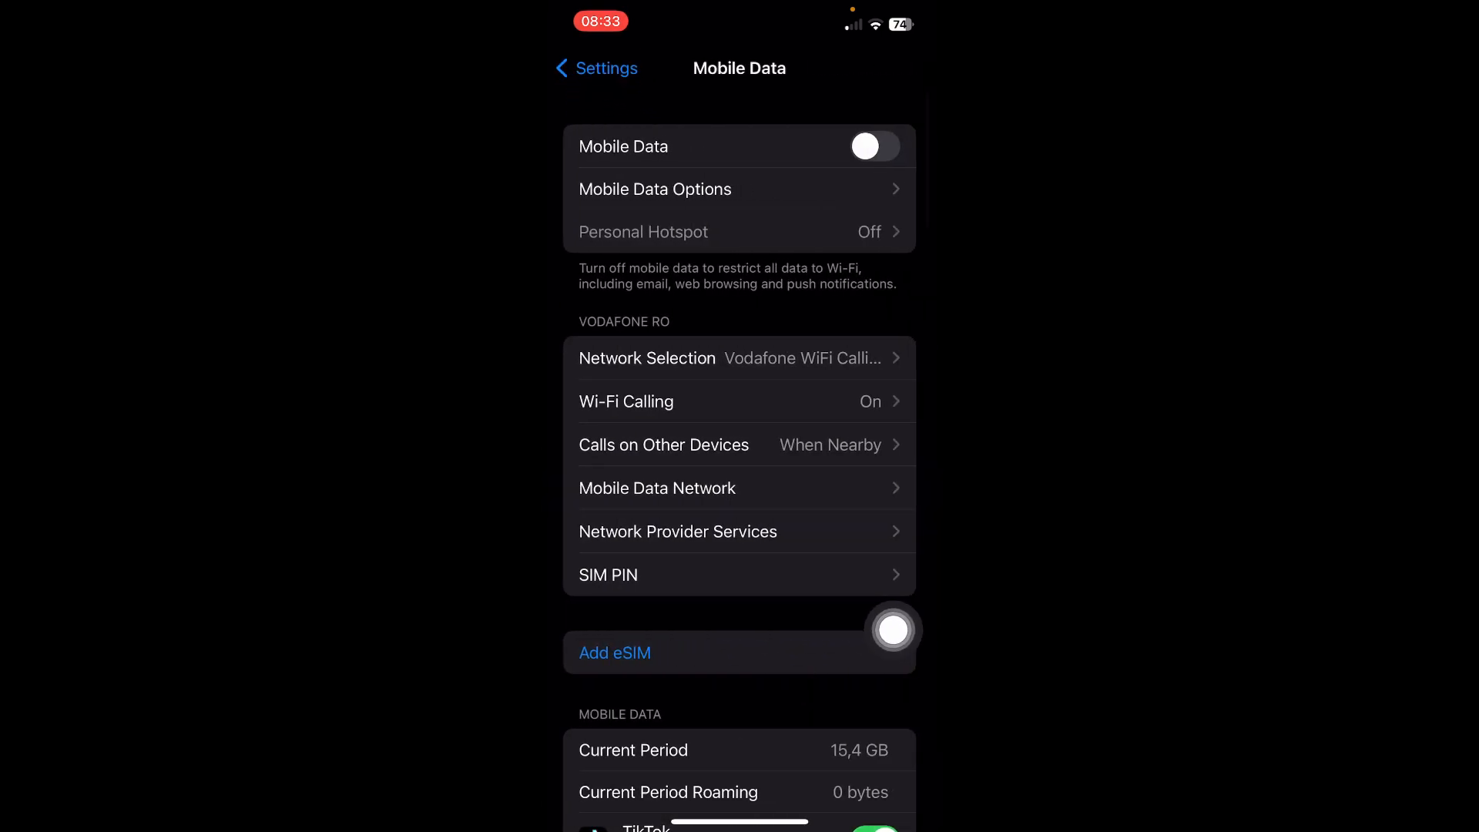
mouse_move(603, 657)
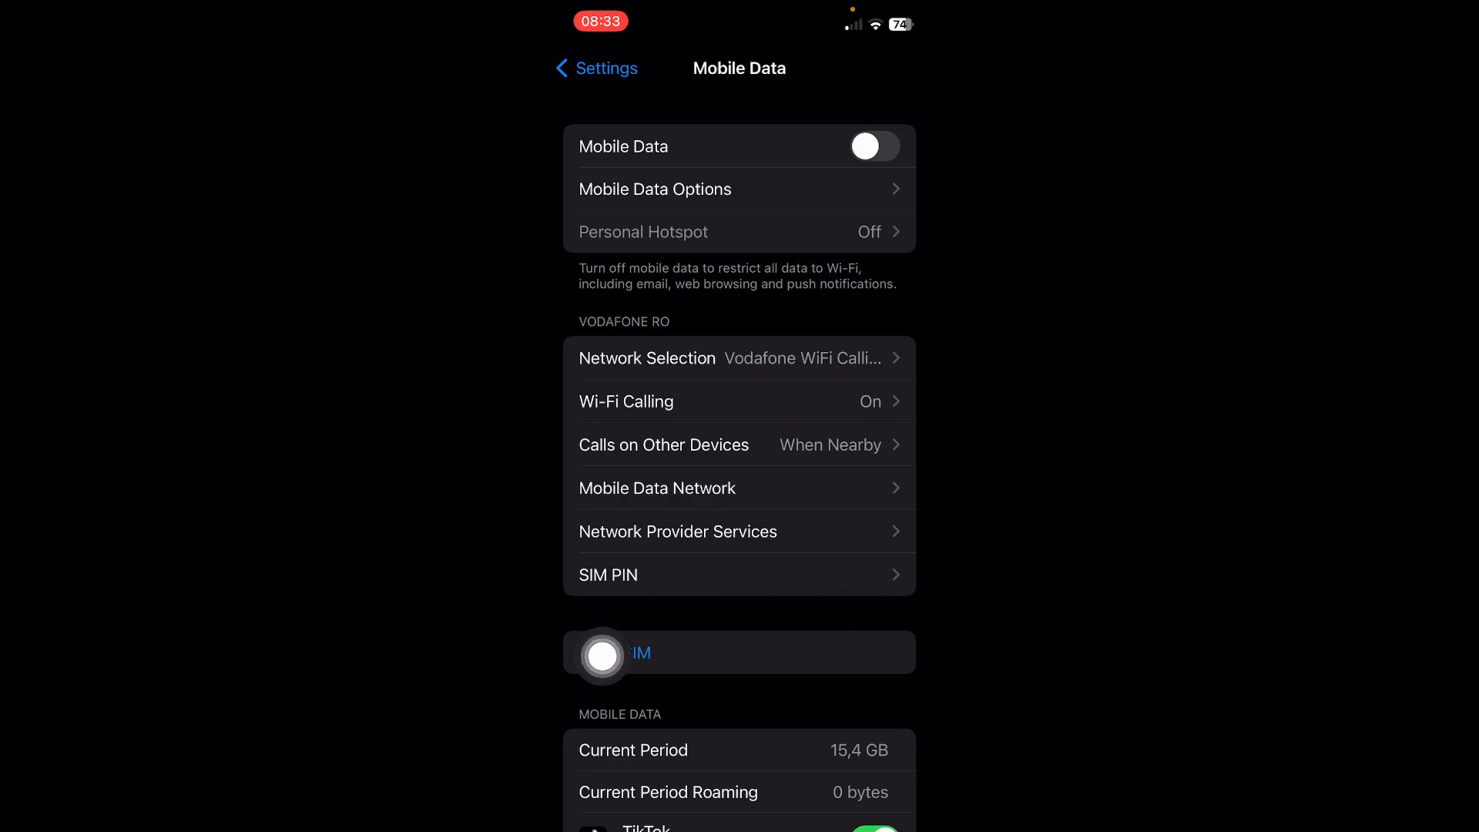
mouse_move(872, 477)
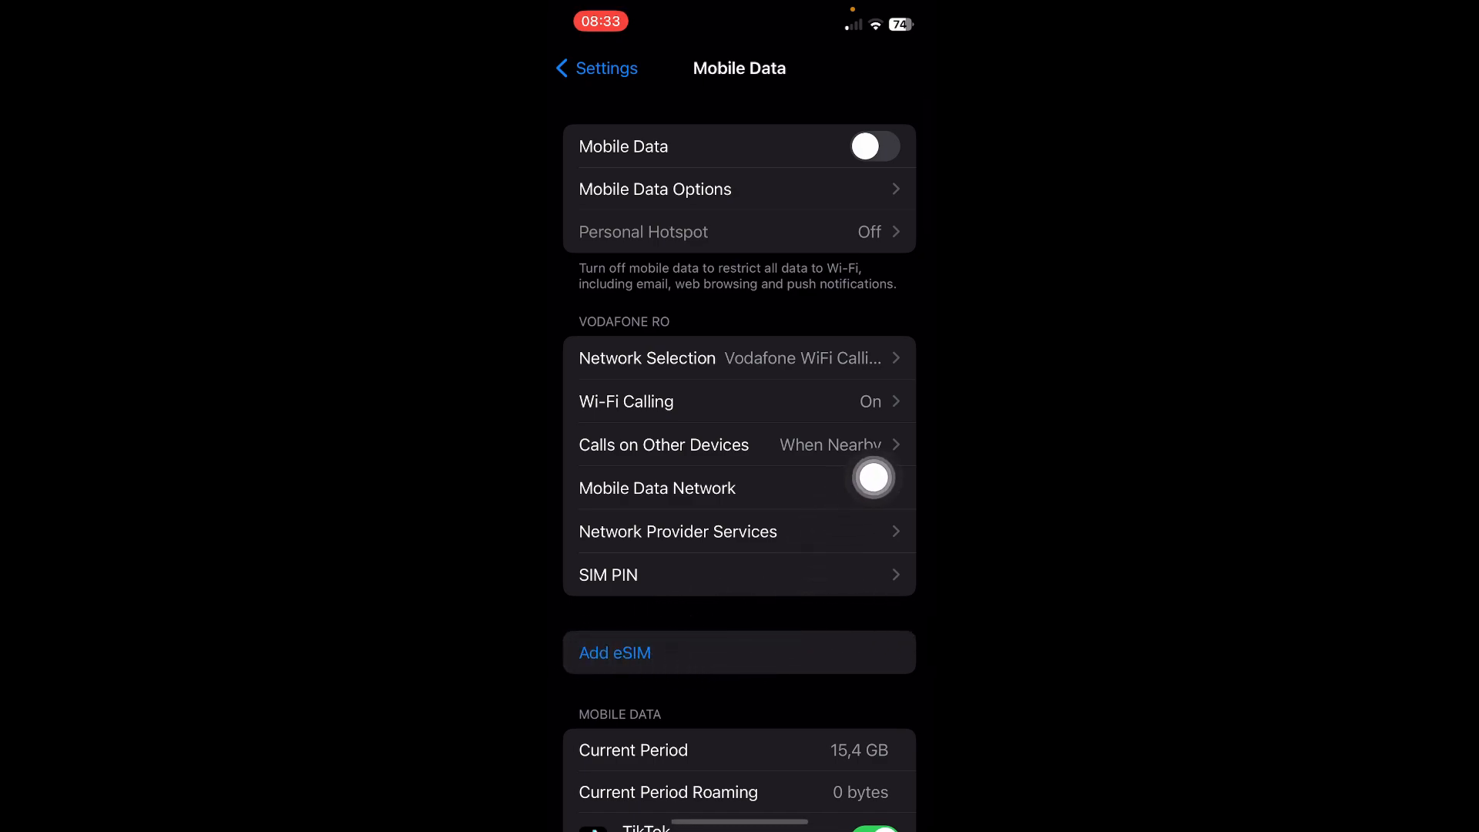